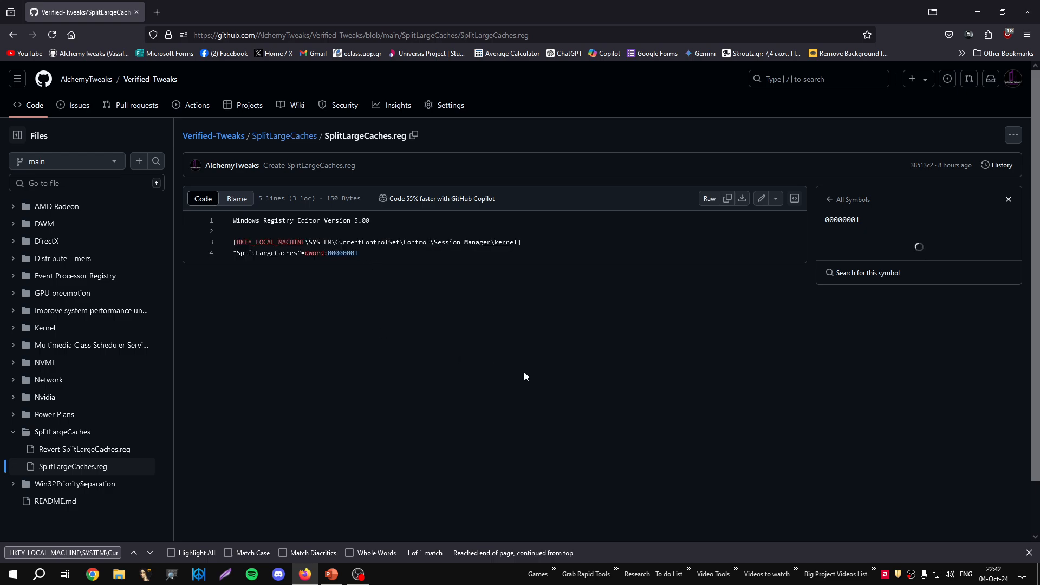
mouse_move(535, 360)
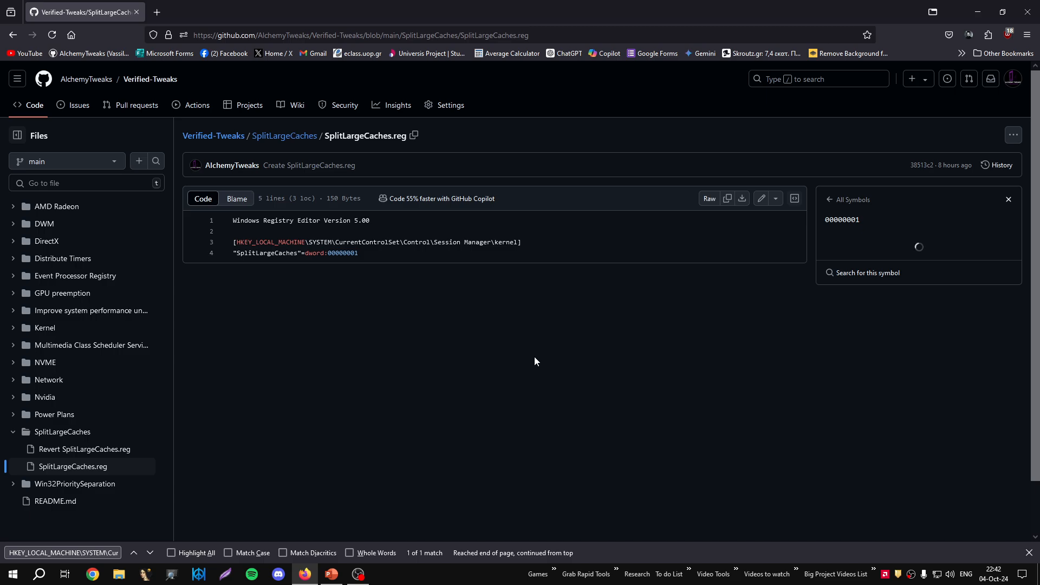
mouse_move(521, 366)
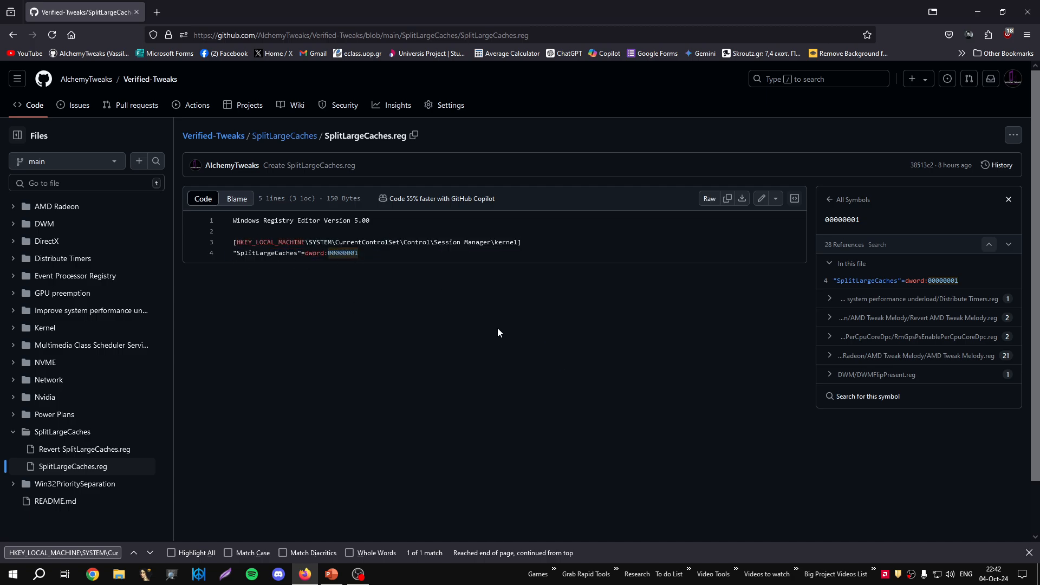
mouse_move(476, 307)
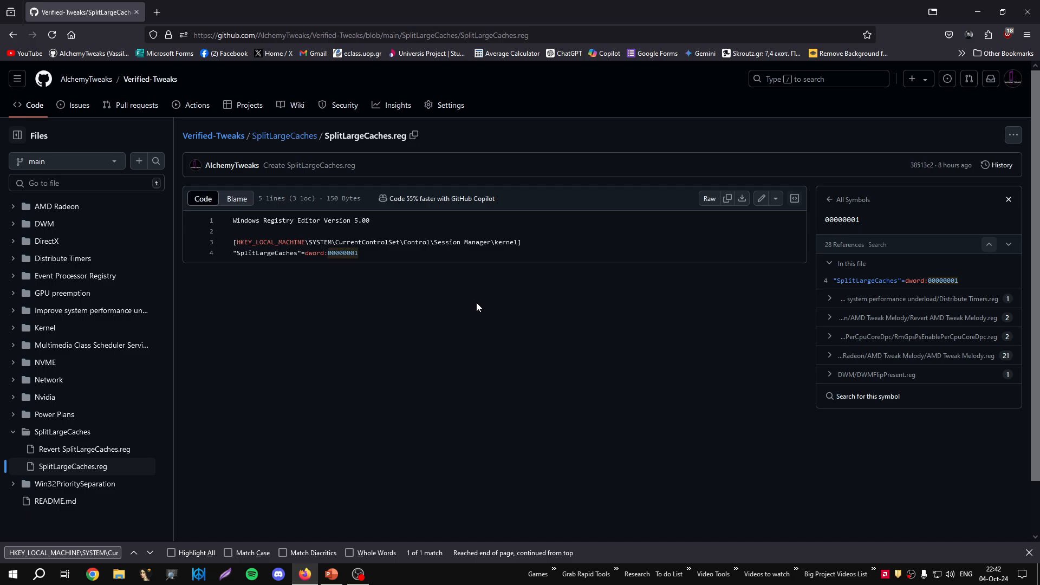
mouse_move(455, 298)
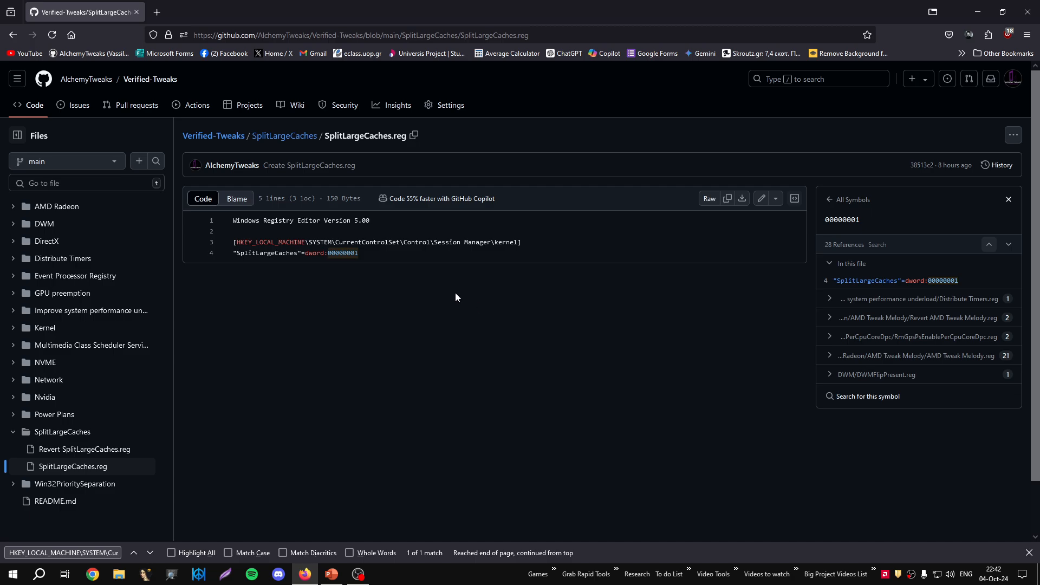
mouse_move(529, 348)
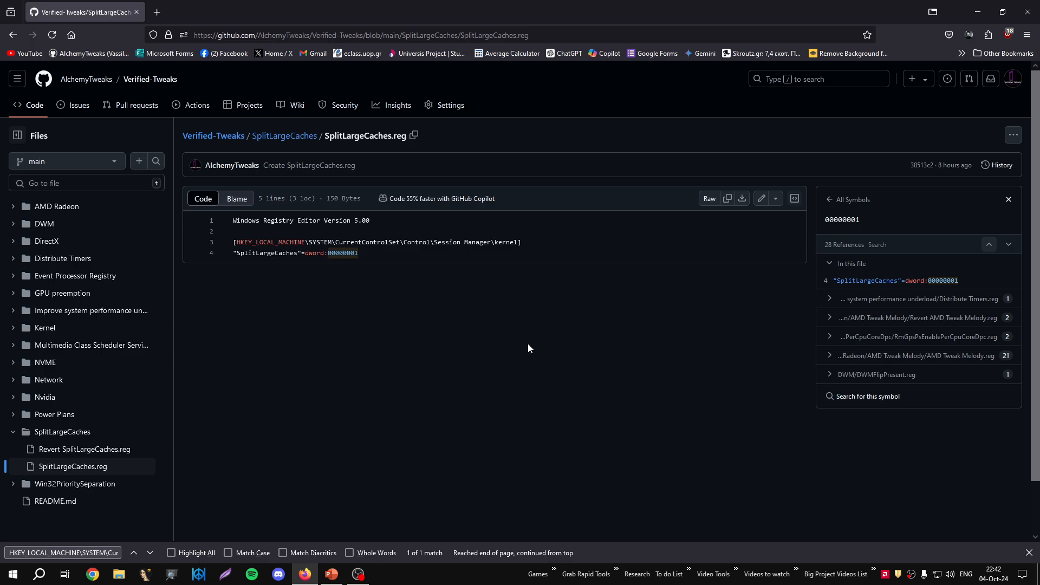
- Close the All Symbols references panel so only the SplitLargeCaches.reg contents show
click(1008, 199)
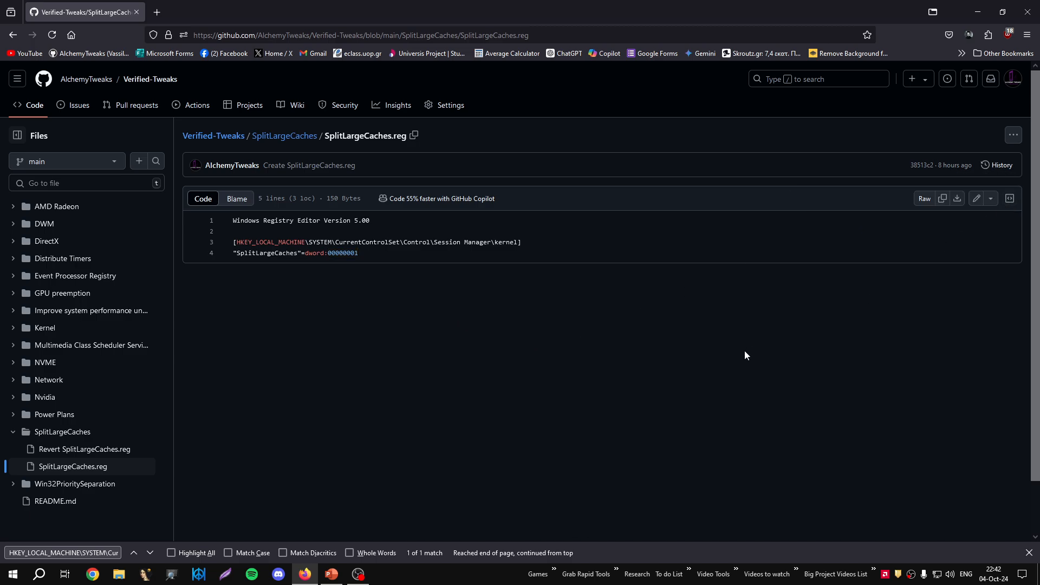
mouse_move(697, 375)
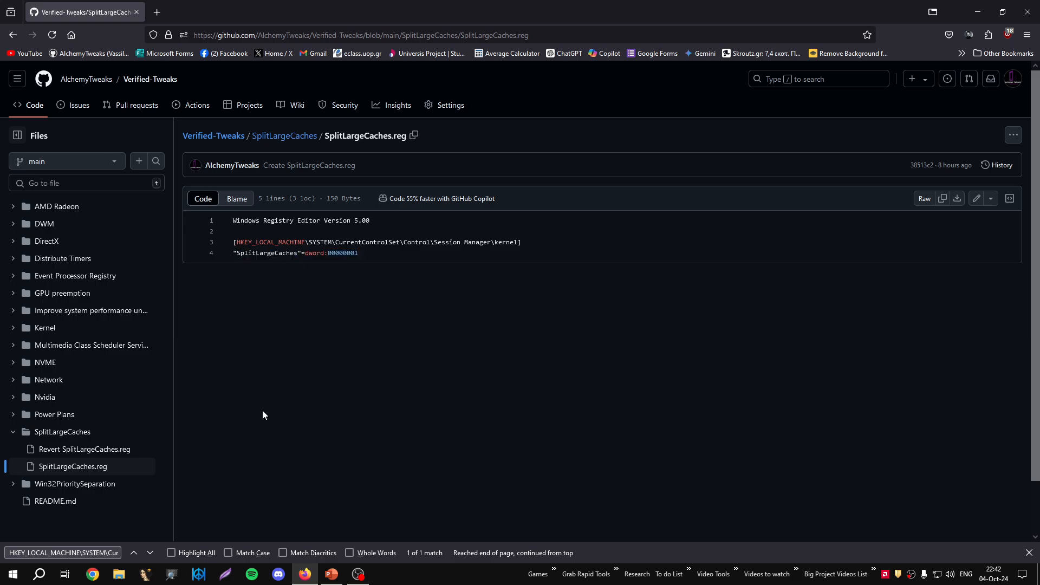
mouse_move(648, 455)
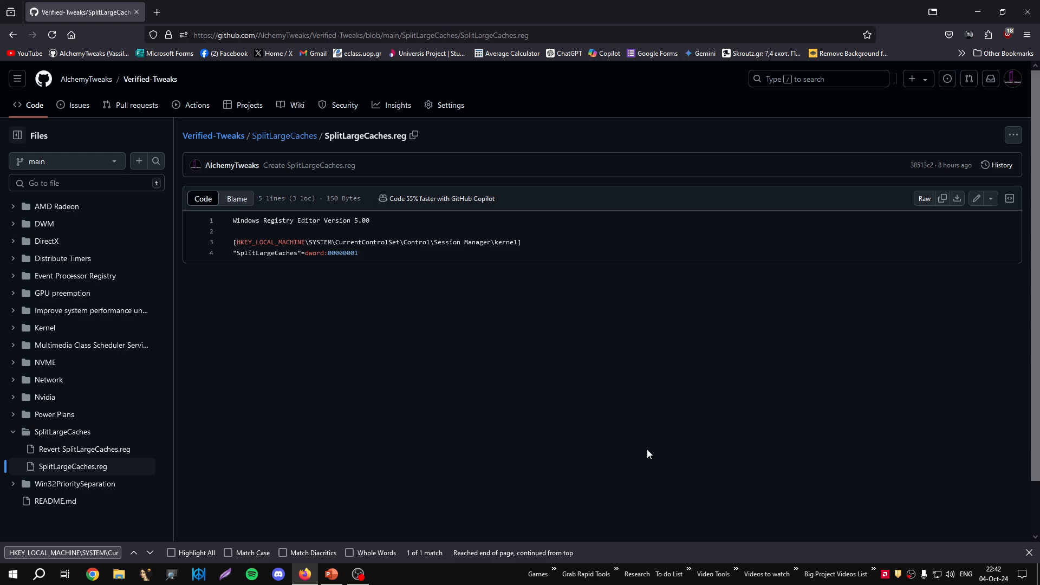
mouse_move(670, 355)
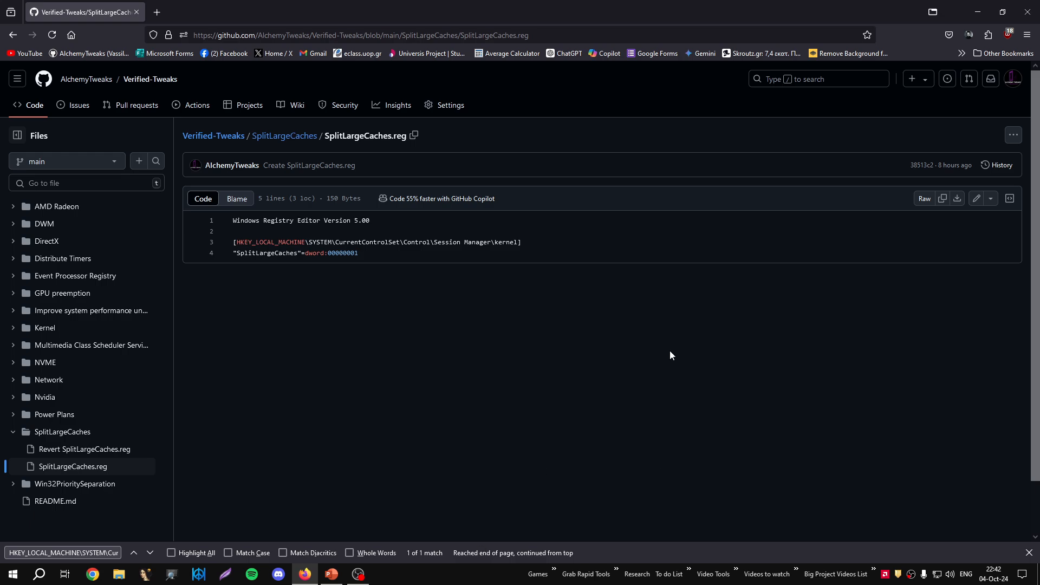
mouse_move(663, 418)
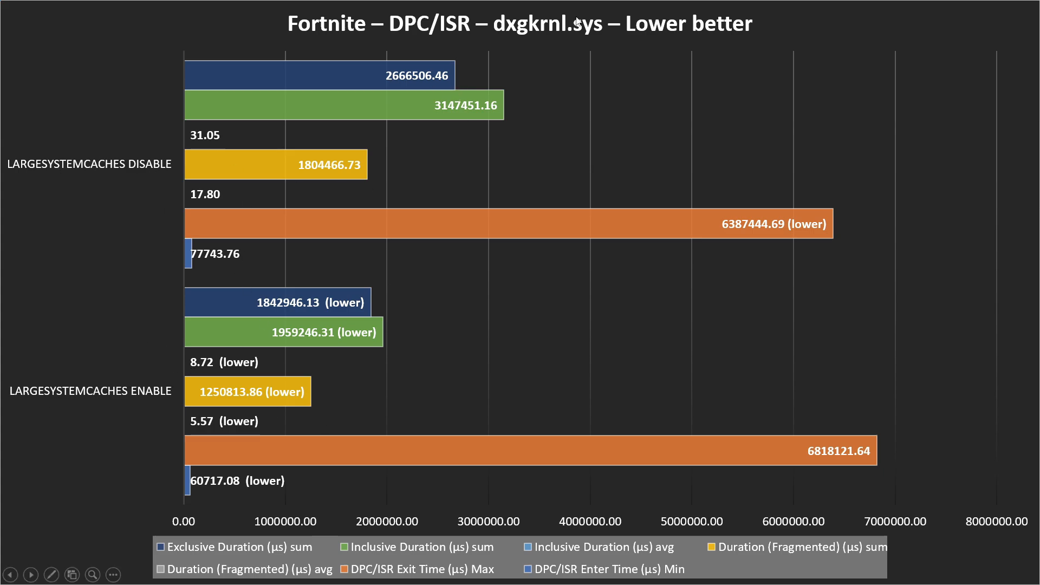
mouse_move(205, 304)
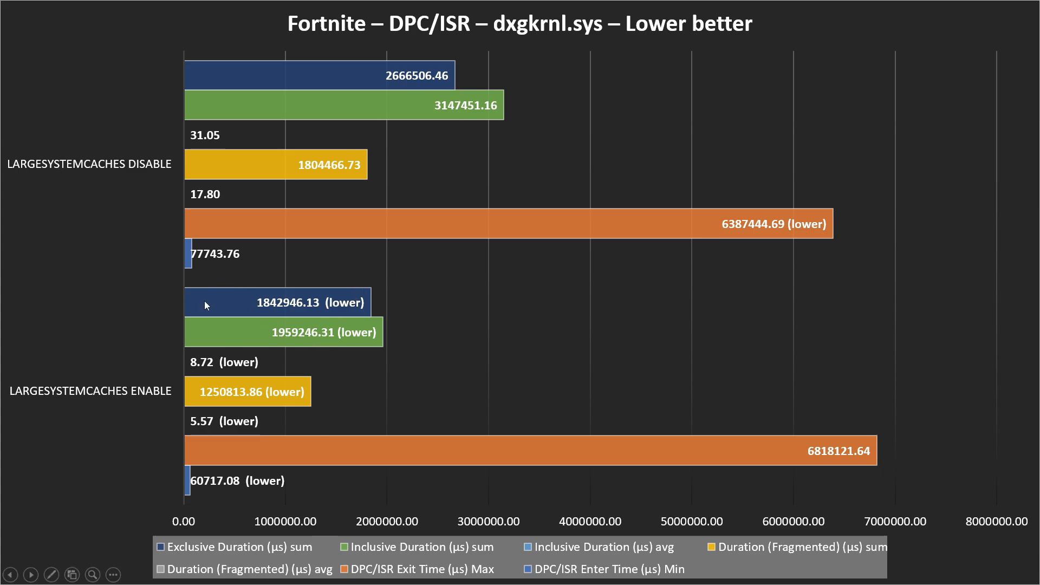
mouse_move(264, 422)
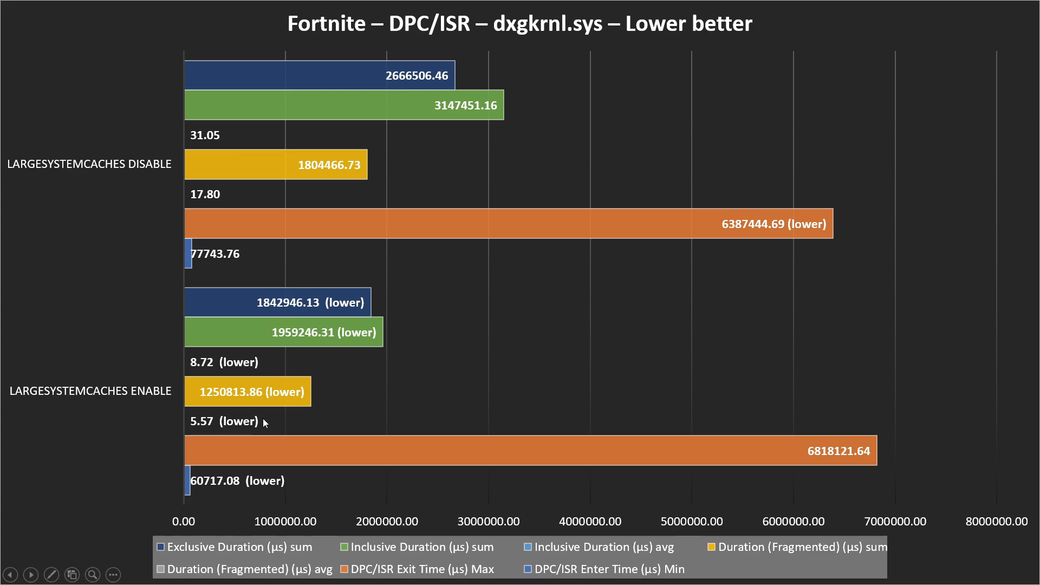
mouse_move(278, 265)
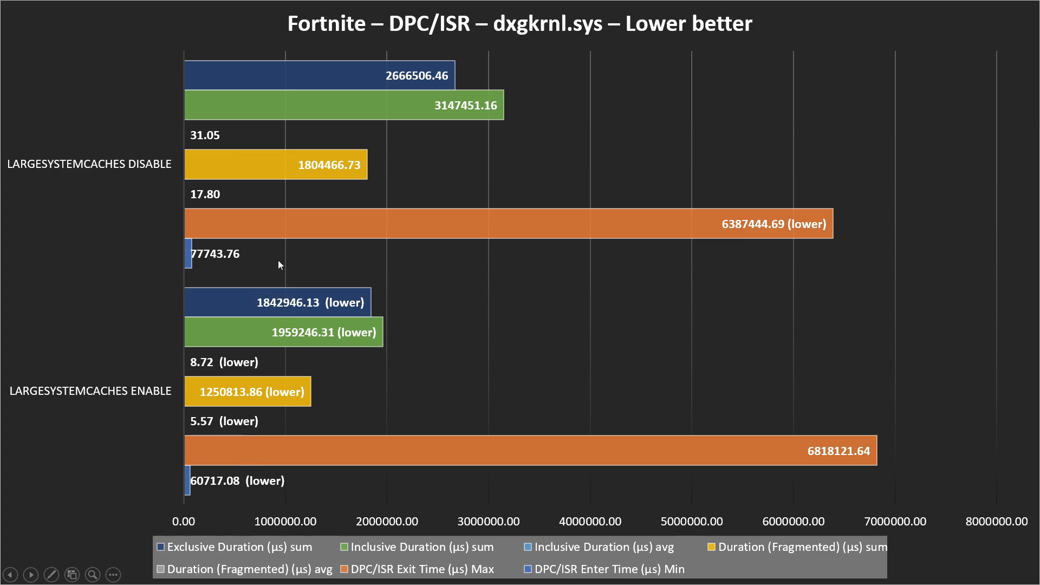
mouse_move(273, 340)
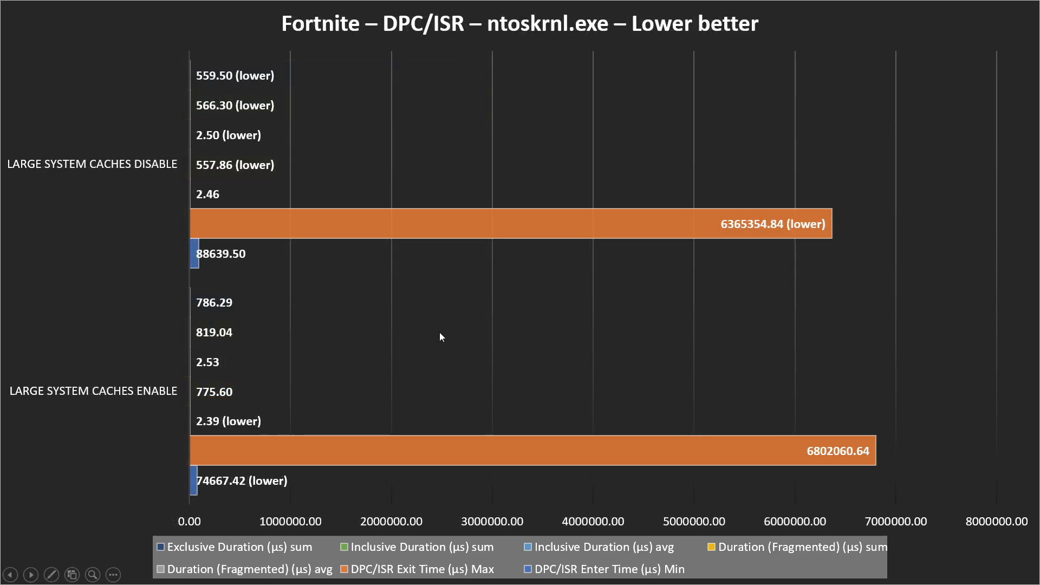
mouse_move(252, 91)
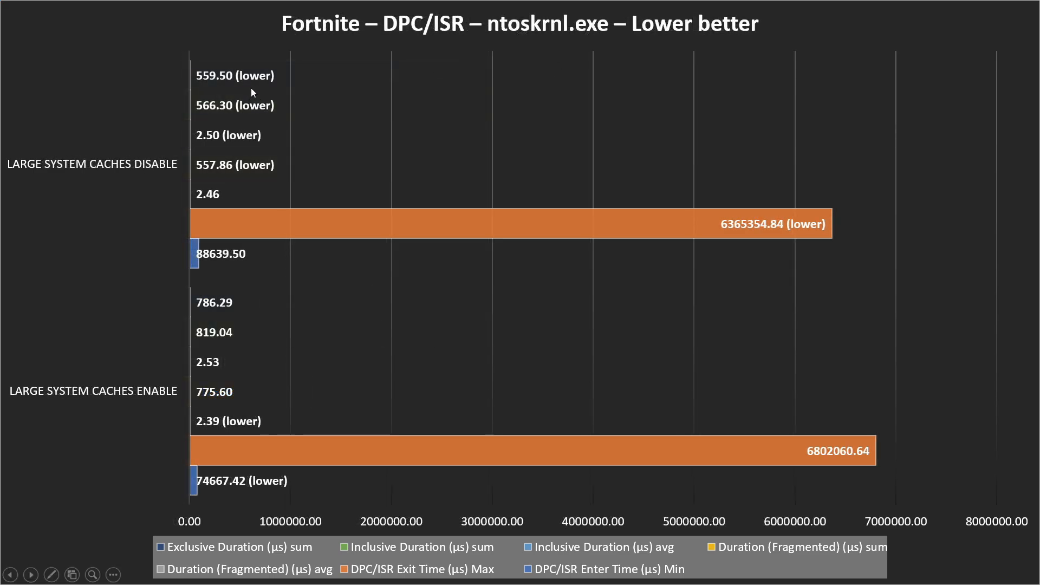
mouse_move(270, 116)
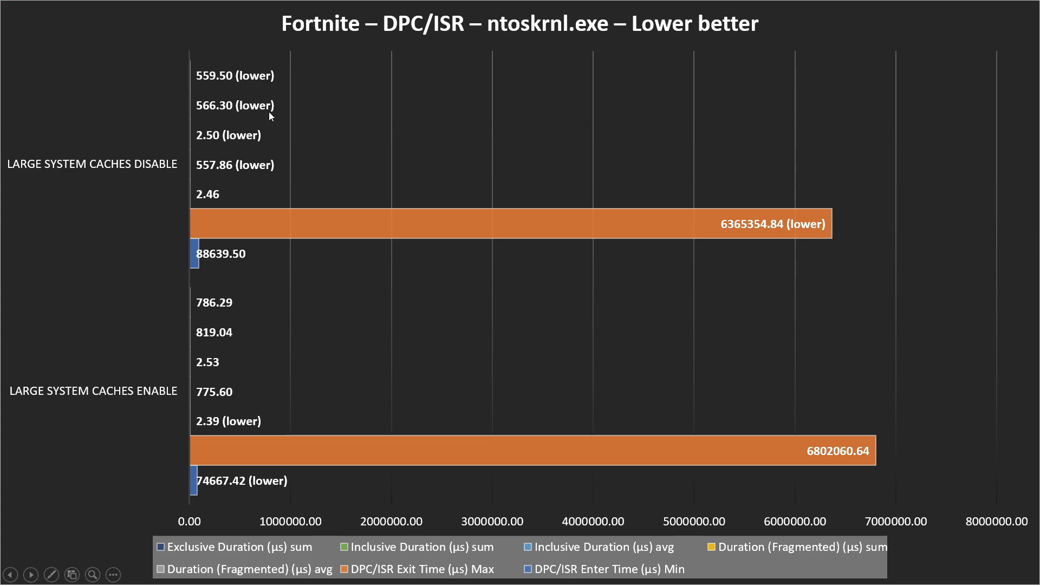
mouse_move(233, 396)
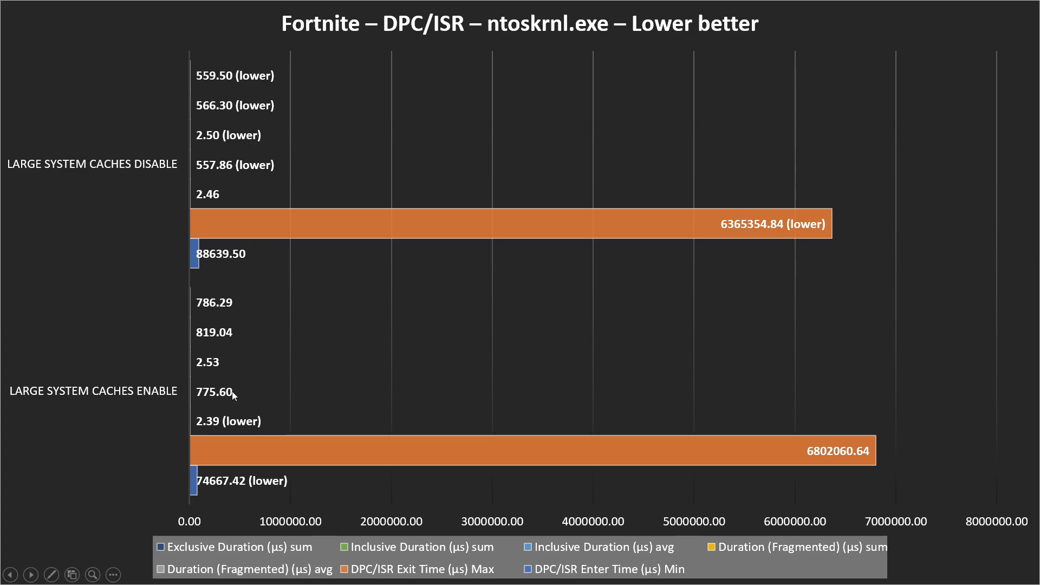
mouse_move(259, 444)
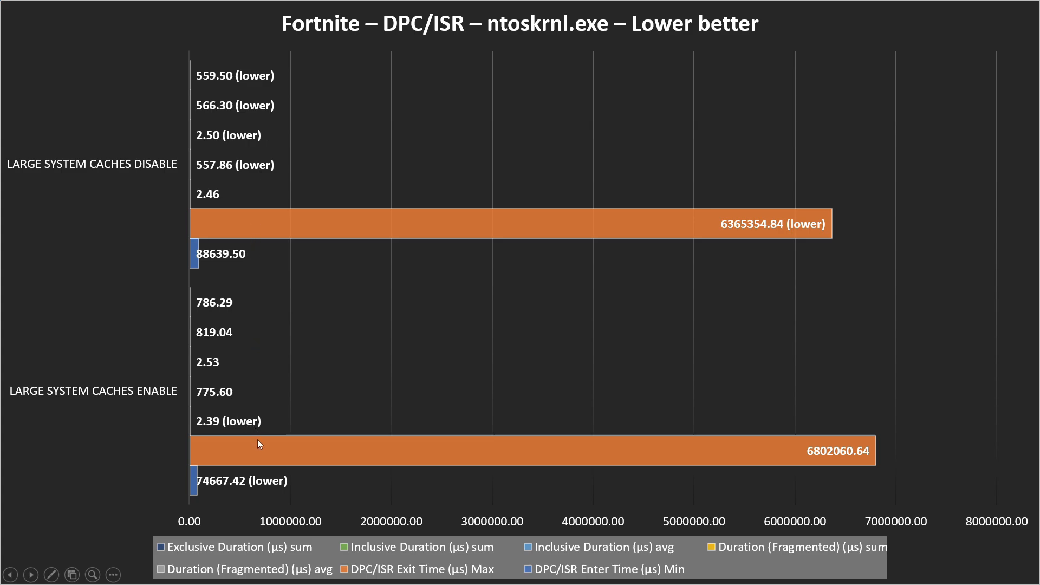
mouse_move(368, 306)
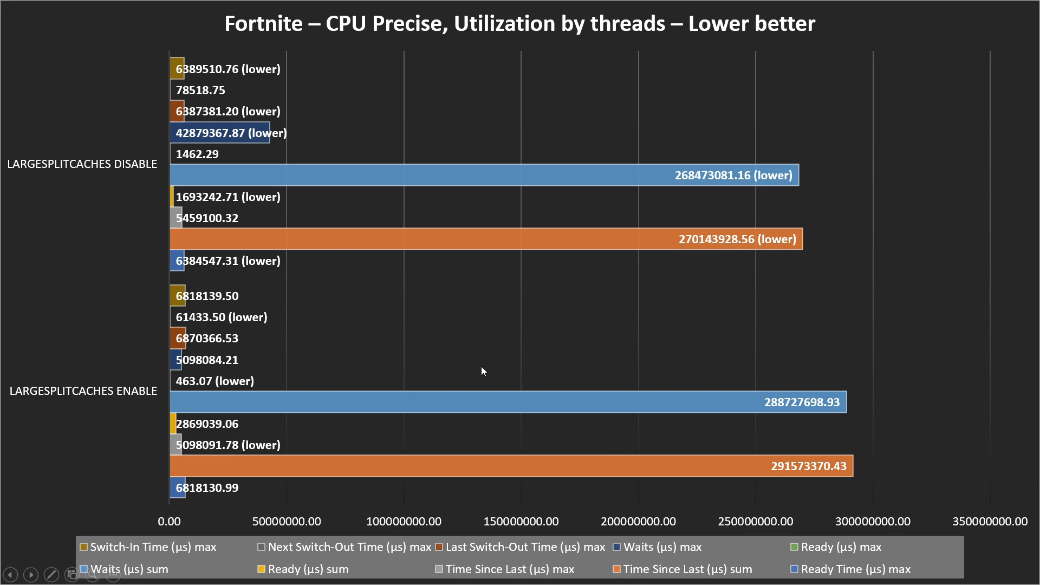
mouse_move(495, 378)
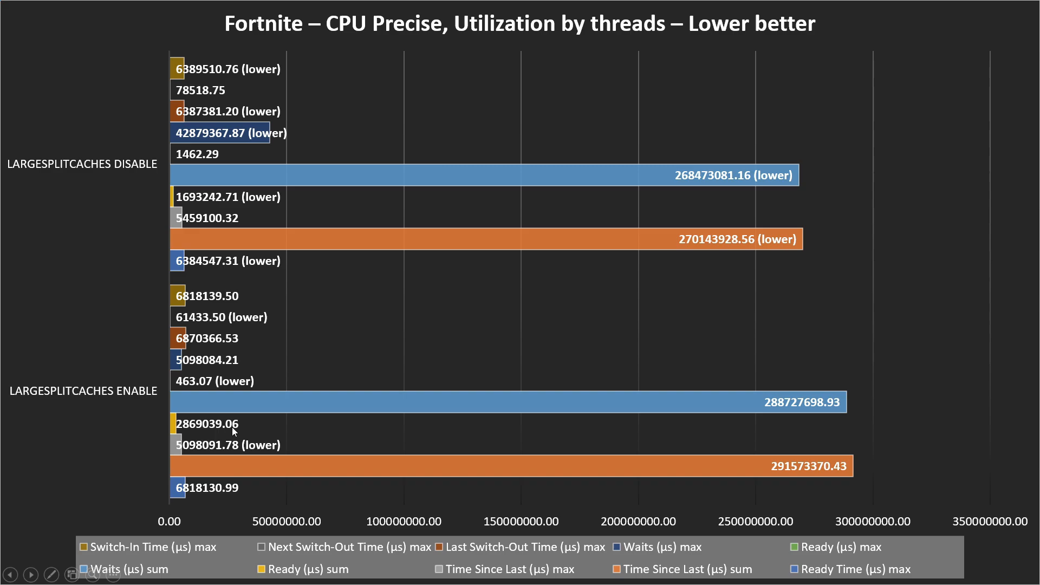
mouse_move(398, 355)
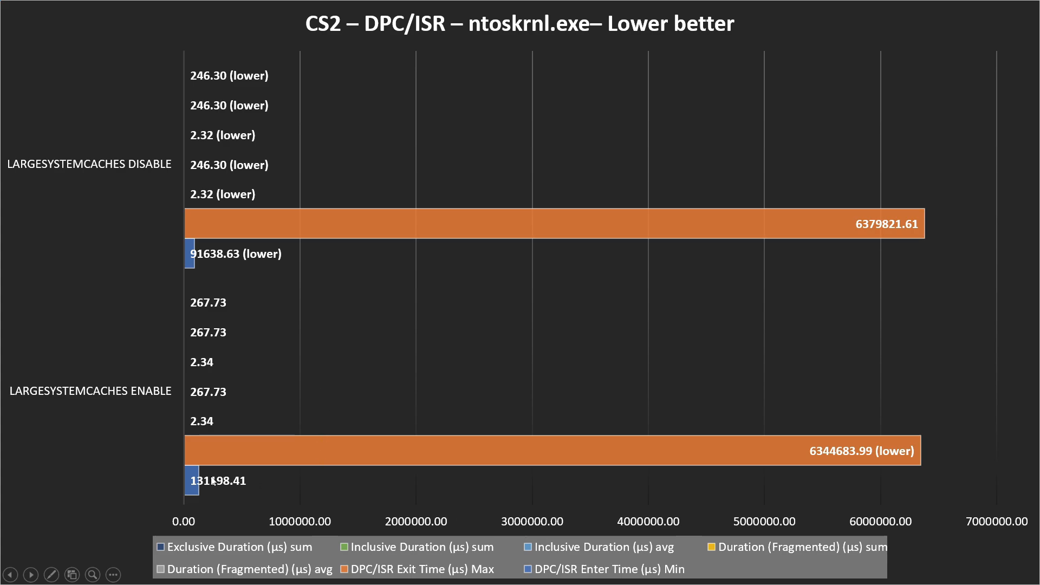
mouse_move(633, 580)
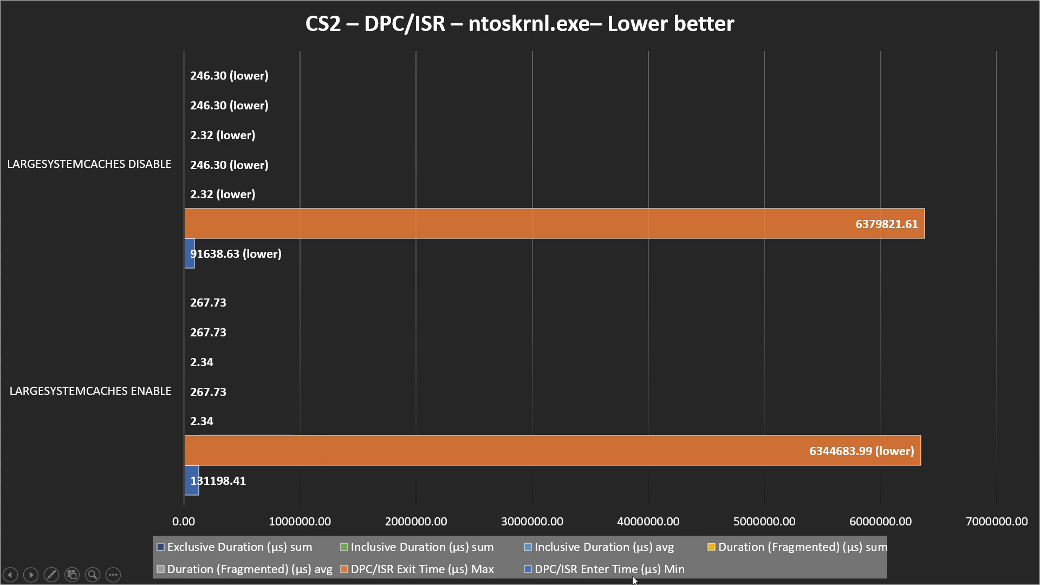
mouse_move(212, 518)
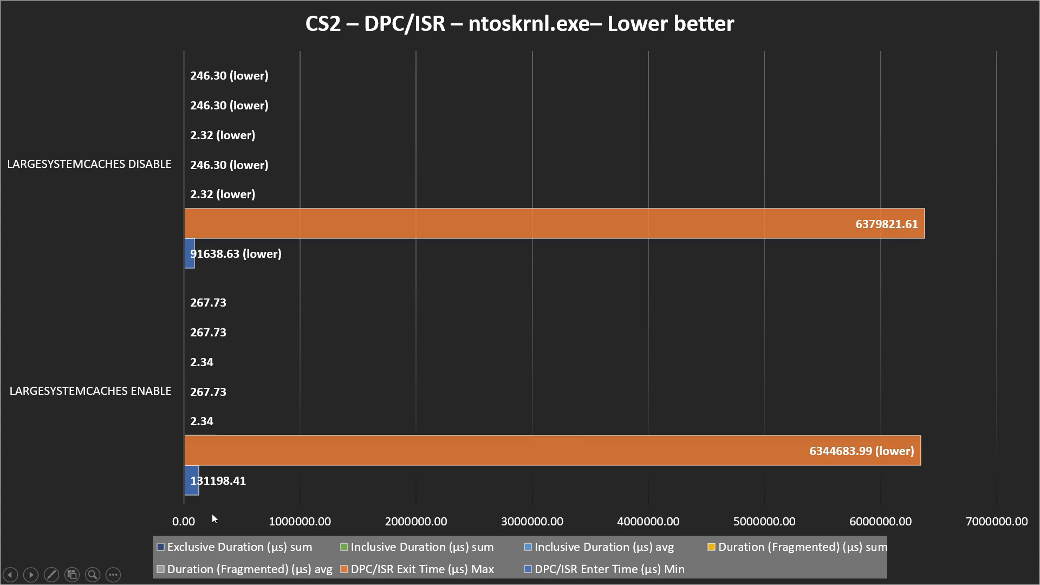
mouse_move(276, 504)
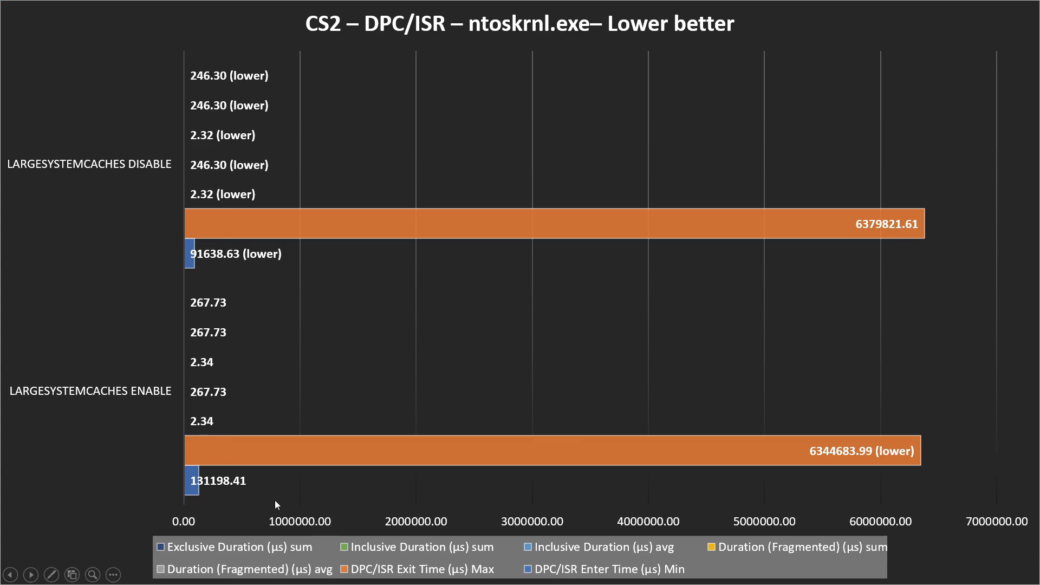
mouse_move(232, 306)
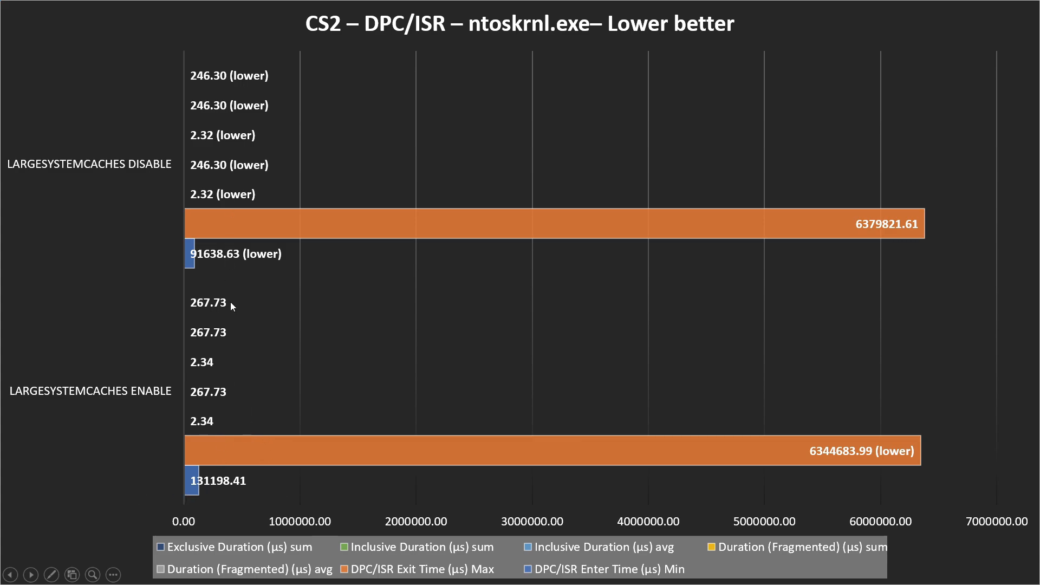
mouse_move(245, 286)
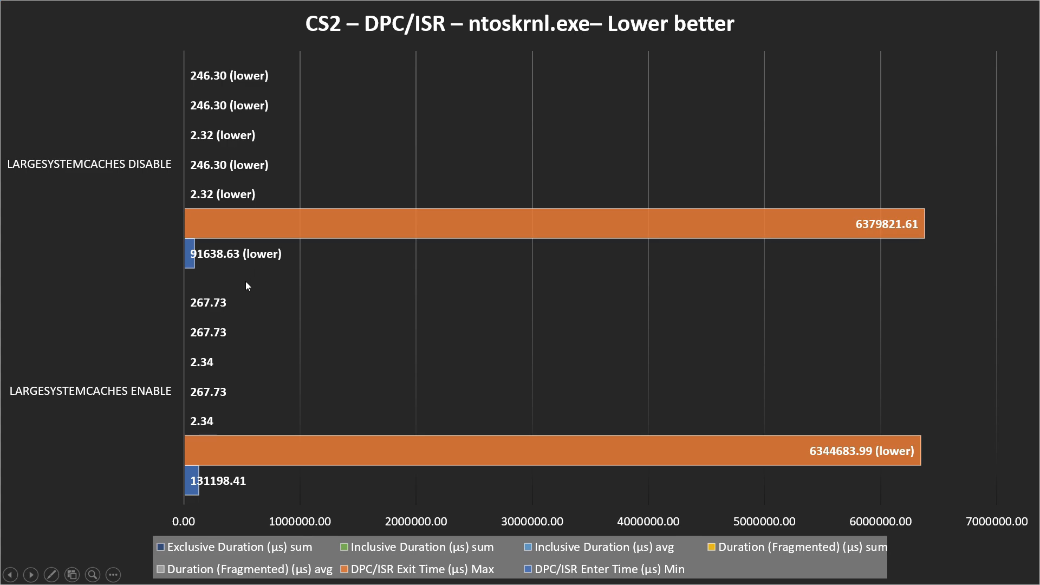
mouse_move(282, 289)
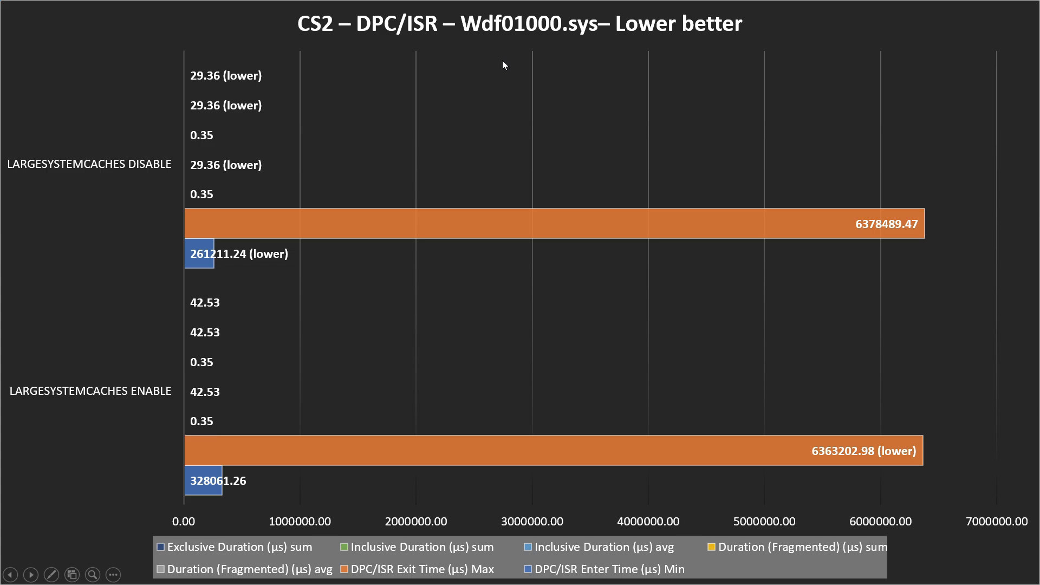
mouse_move(333, 74)
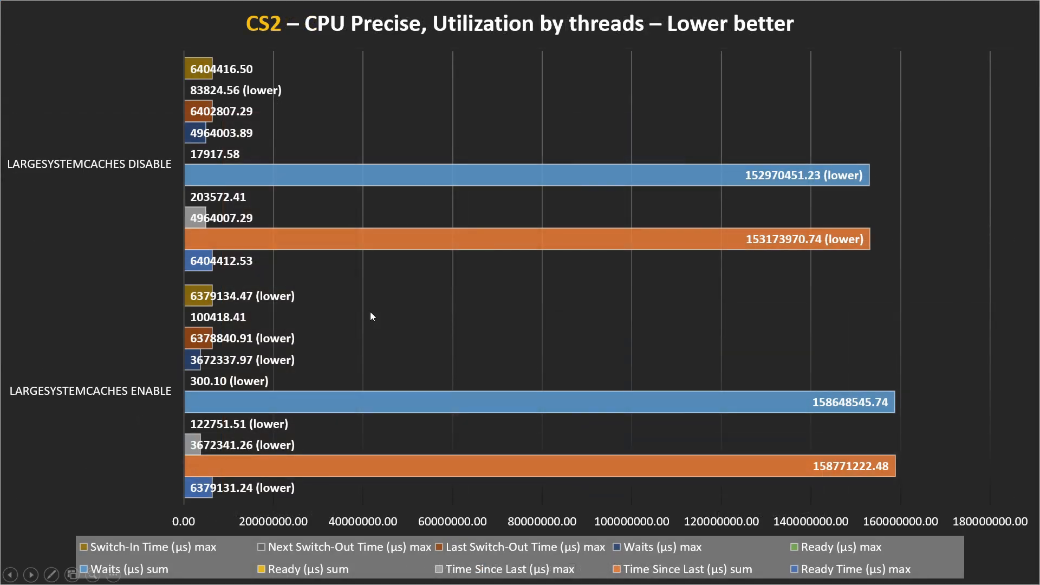
mouse_move(90, 385)
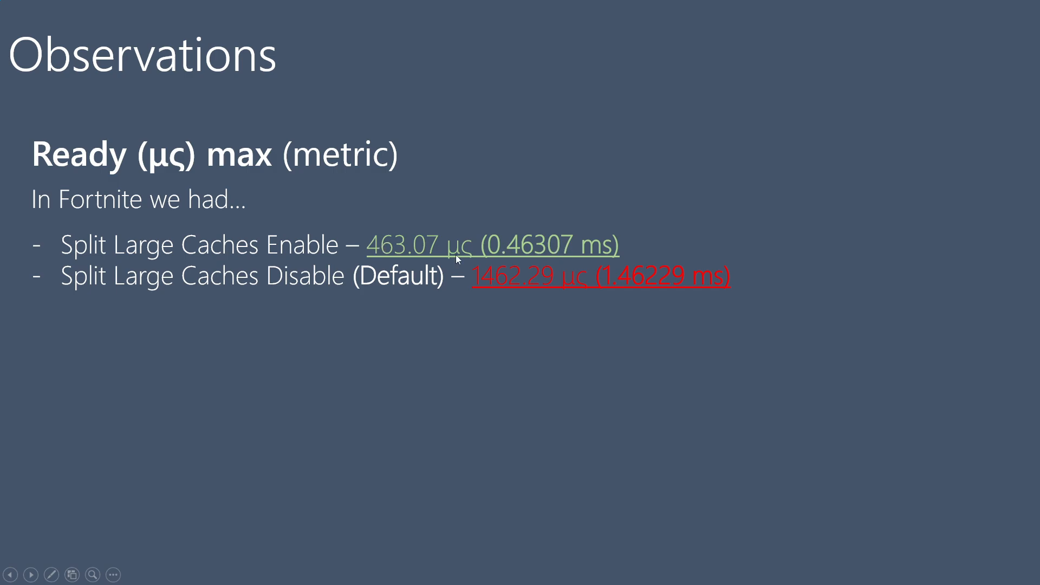
mouse_move(276, 295)
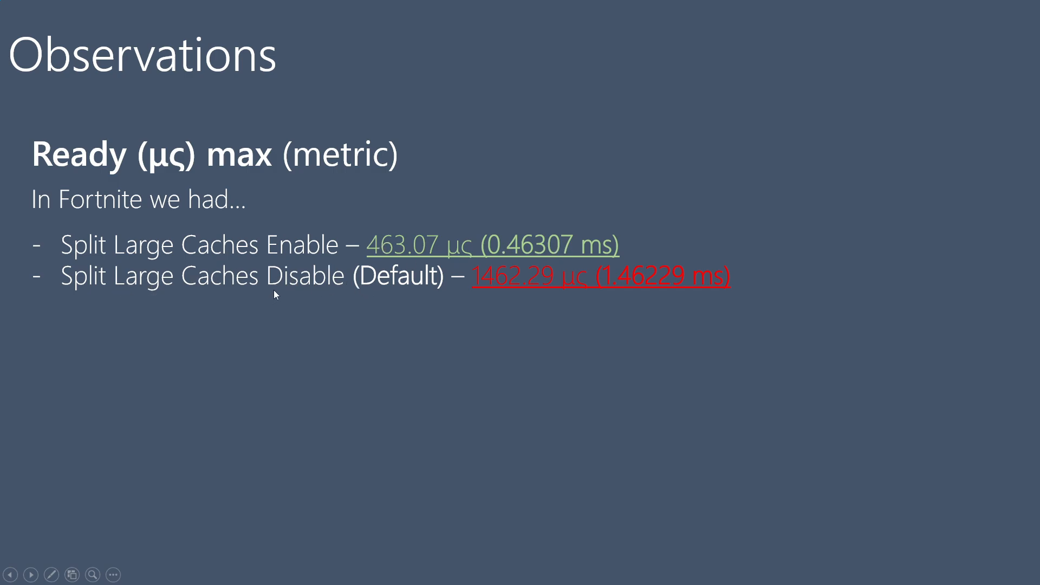
mouse_move(462, 282)
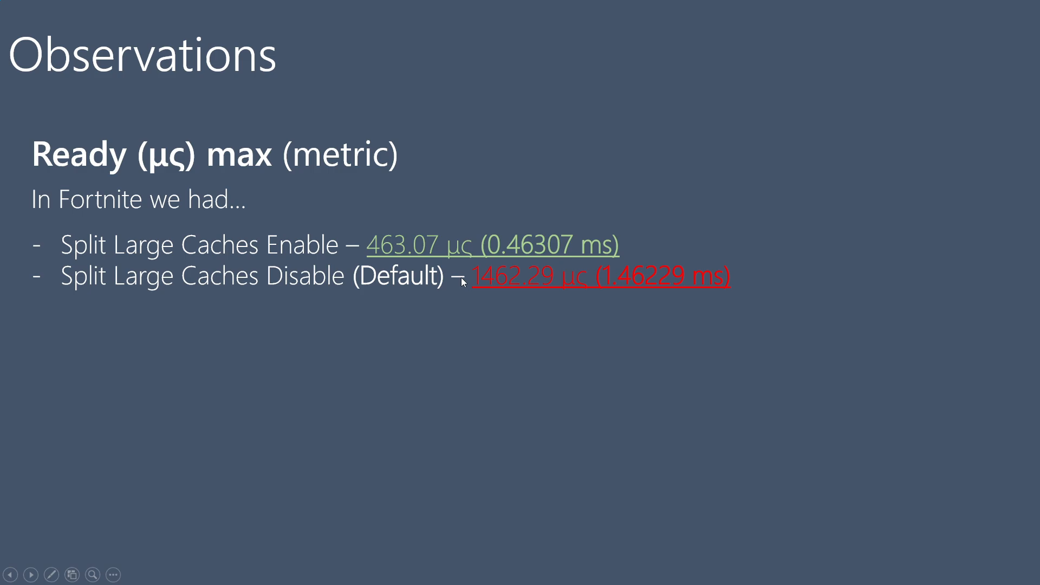
mouse_move(630, 289)
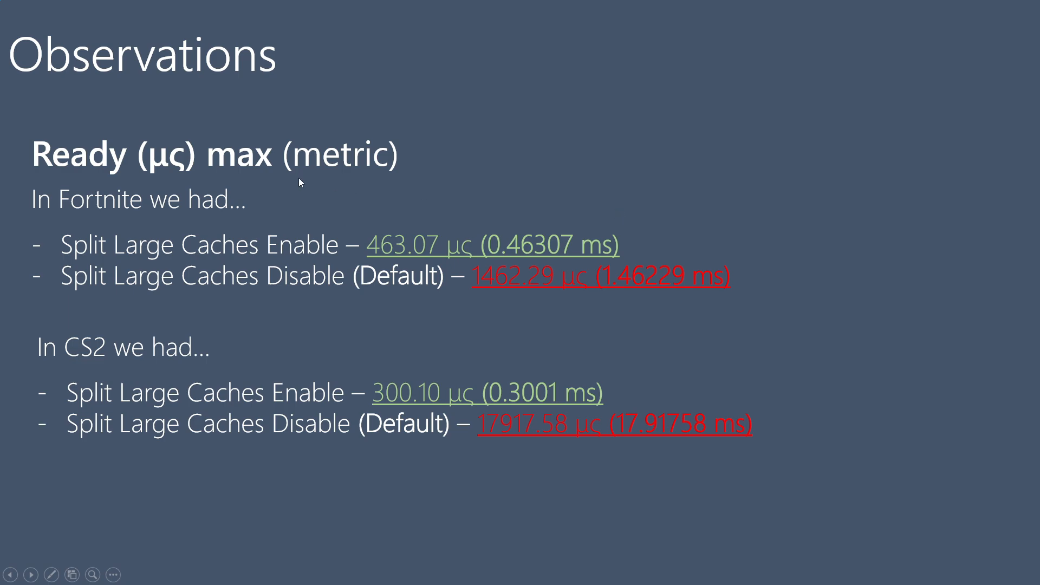
mouse_move(763, 335)
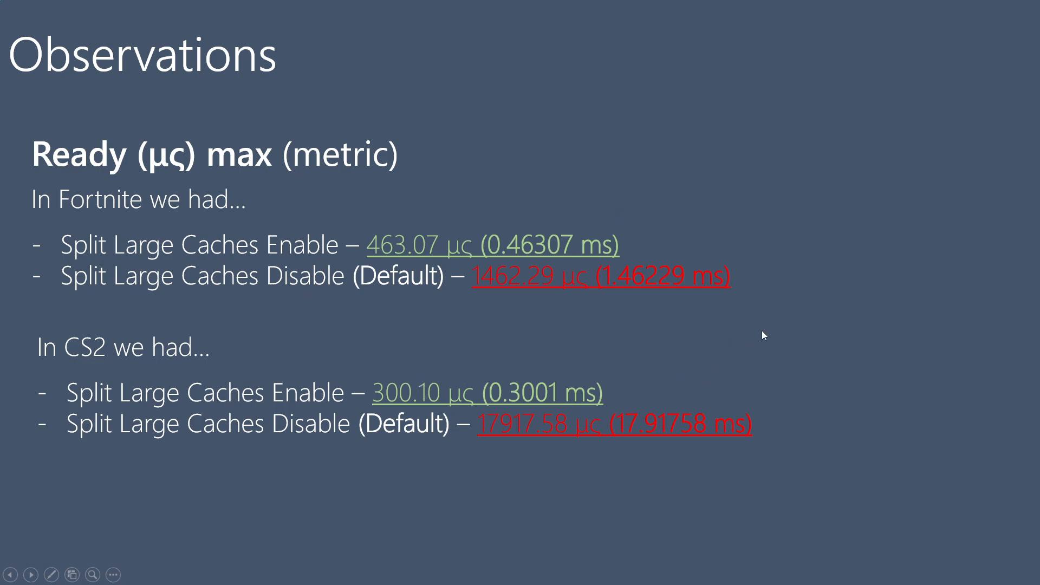
mouse_move(780, 314)
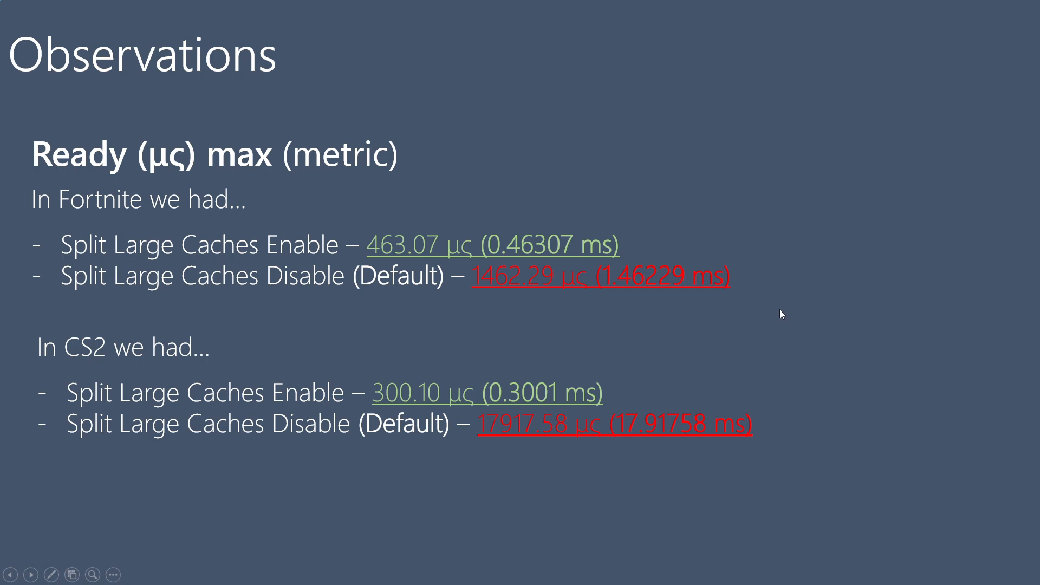
mouse_move(848, 270)
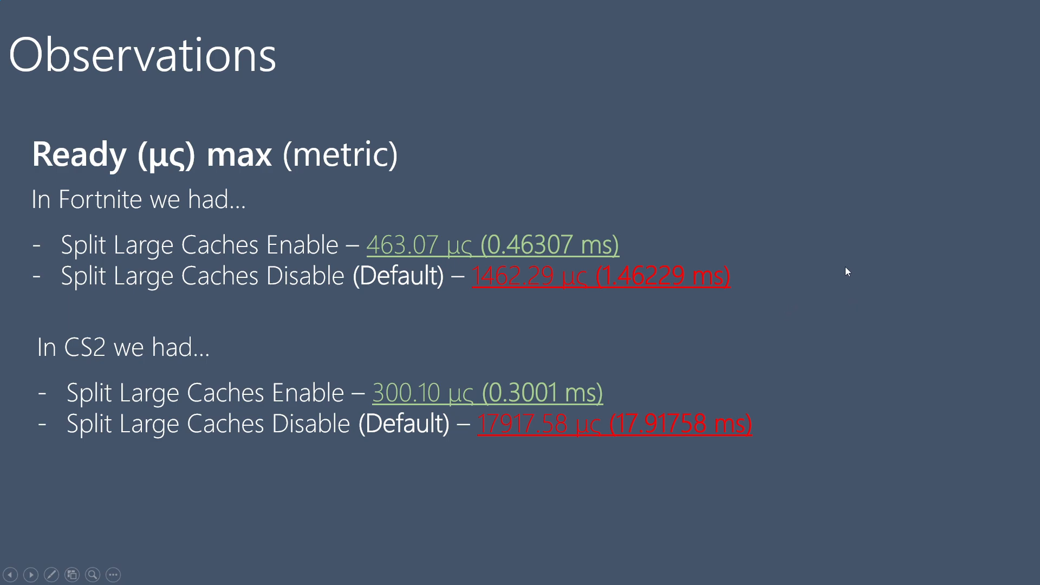
mouse_move(854, 275)
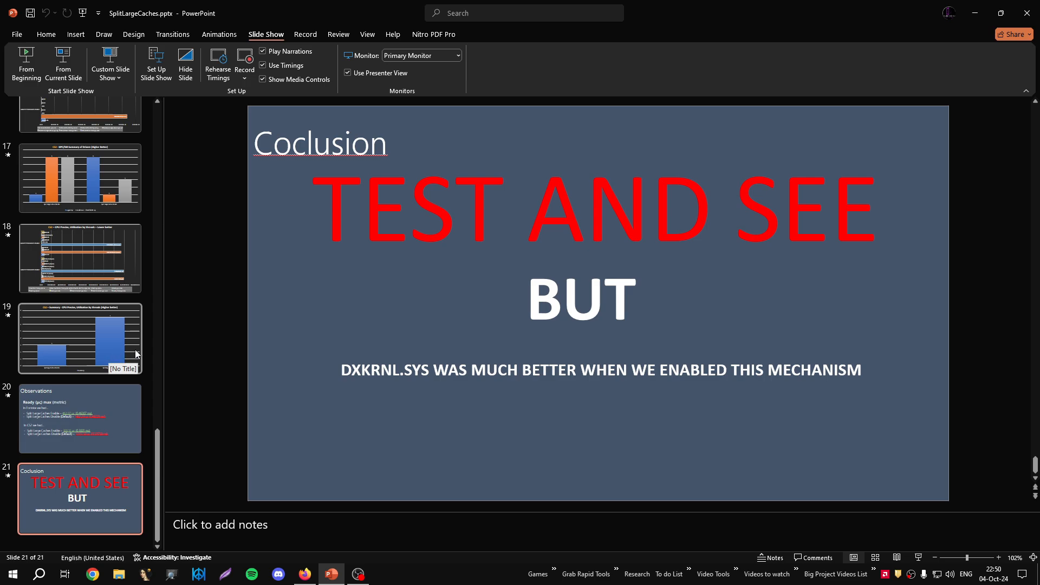
mouse_move(567, 419)
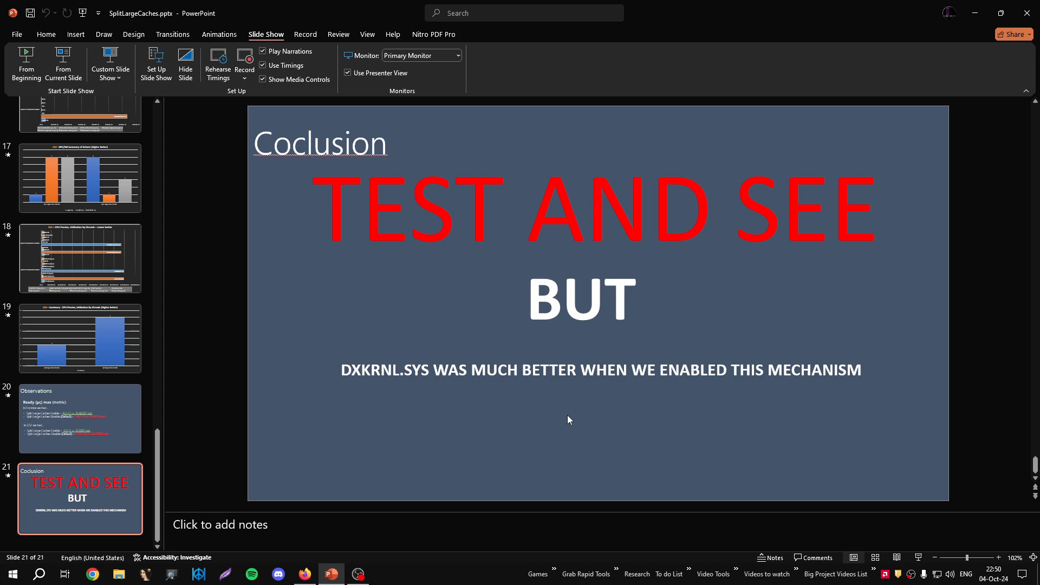
mouse_move(456, 366)
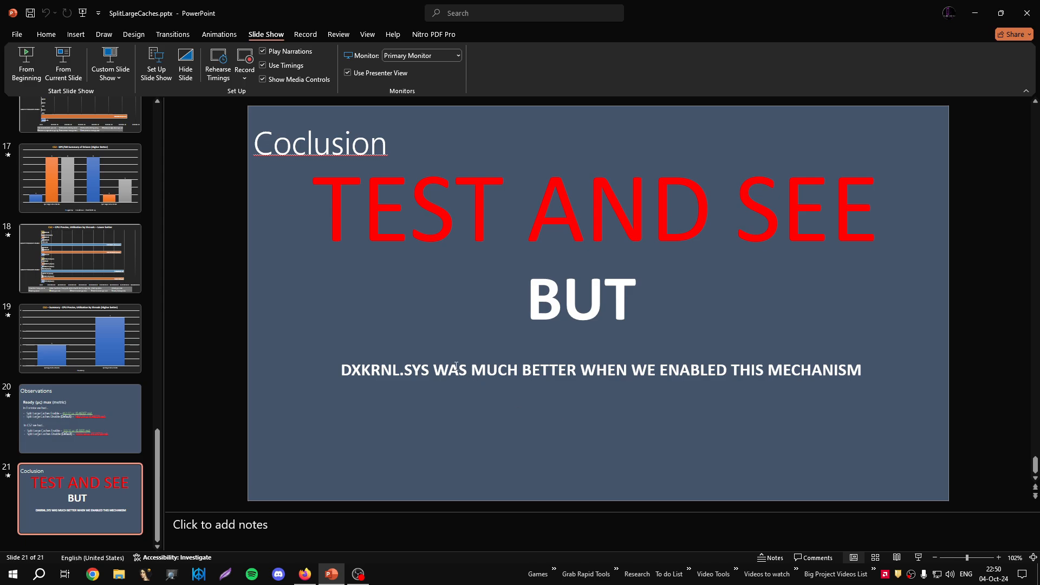
- Select DXKRNL.SYS on the conclusion slide, then return to the Observations slide
double_click(387, 369)
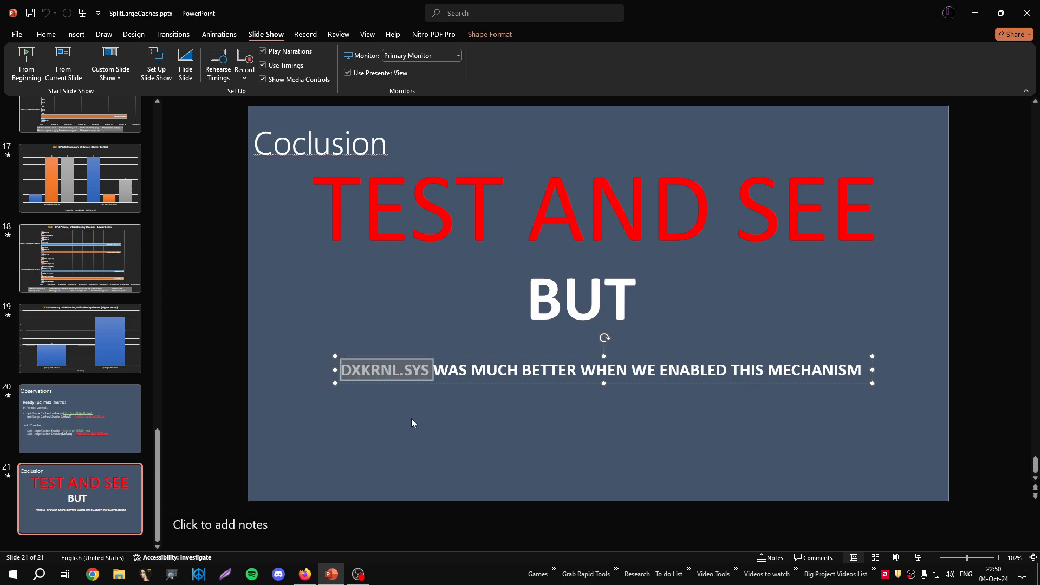
click(79, 418)
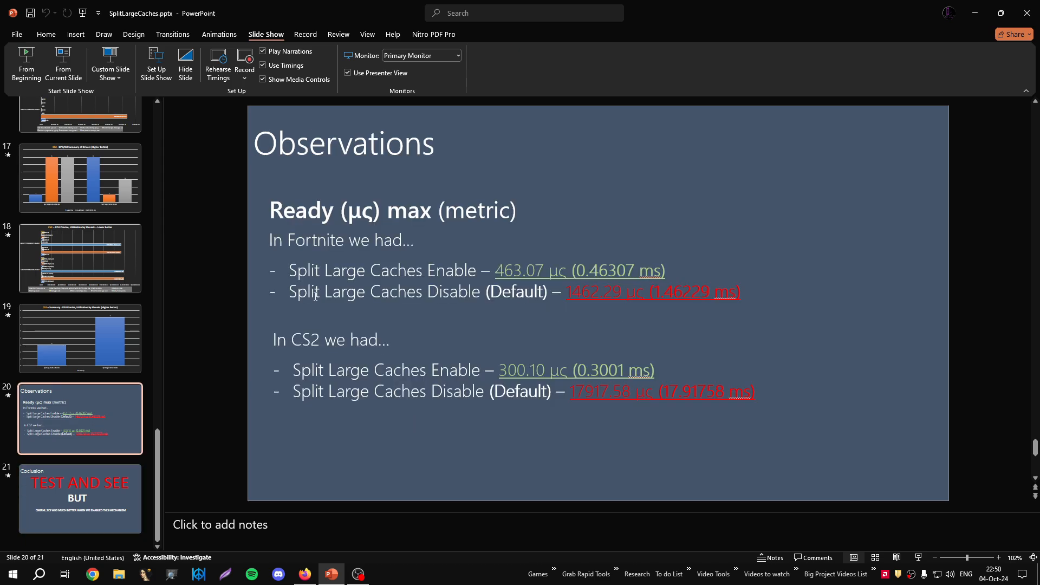
mouse_move(474, 196)
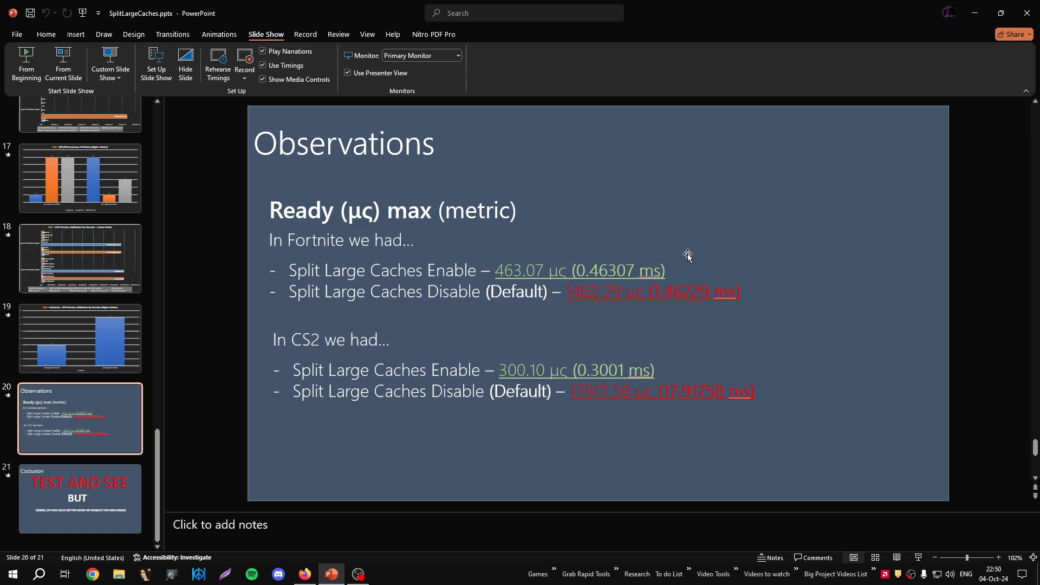
mouse_move(721, 465)
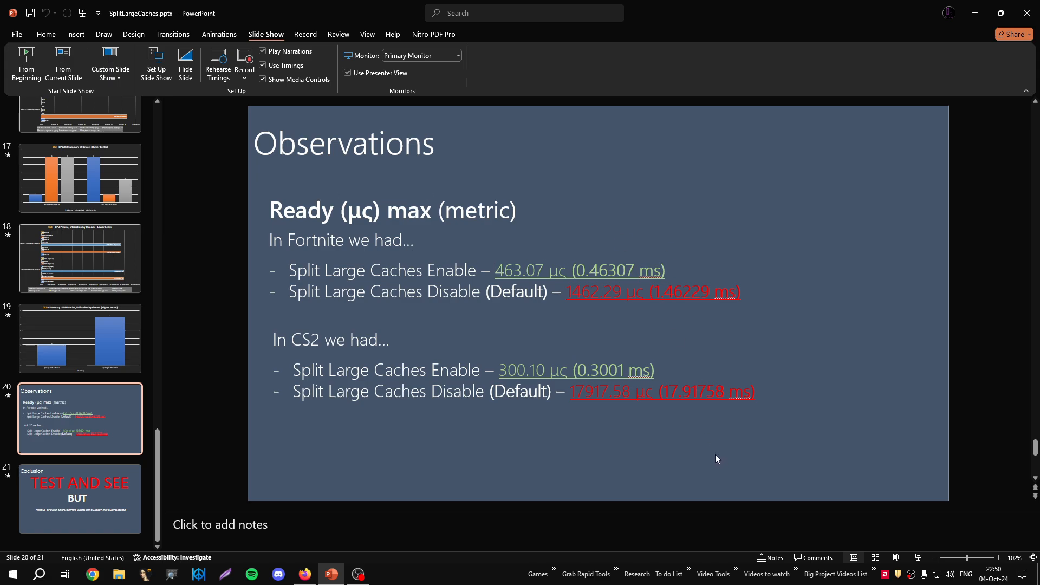
mouse_move(627, 445)
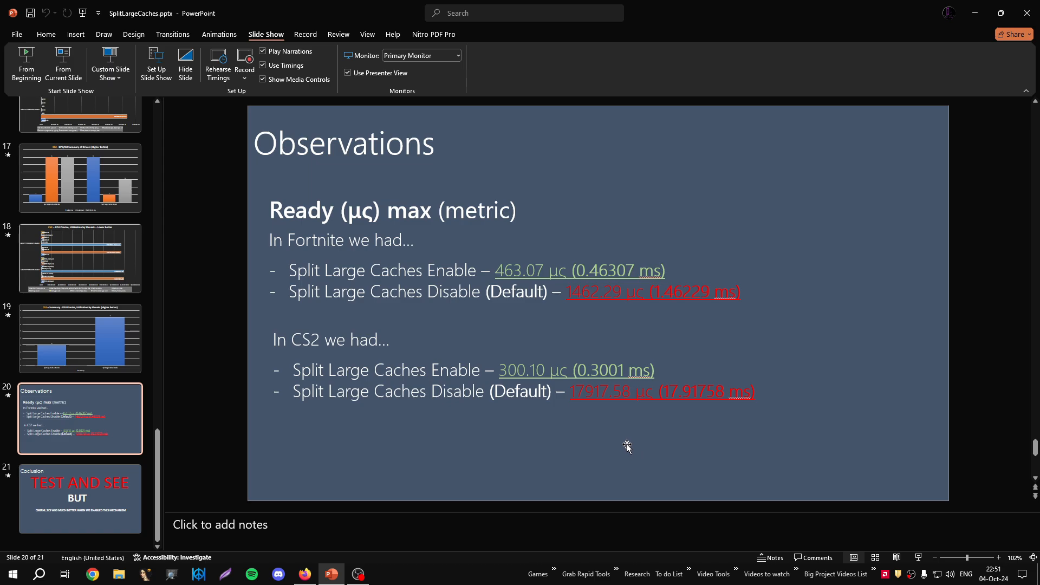
mouse_move(626, 447)
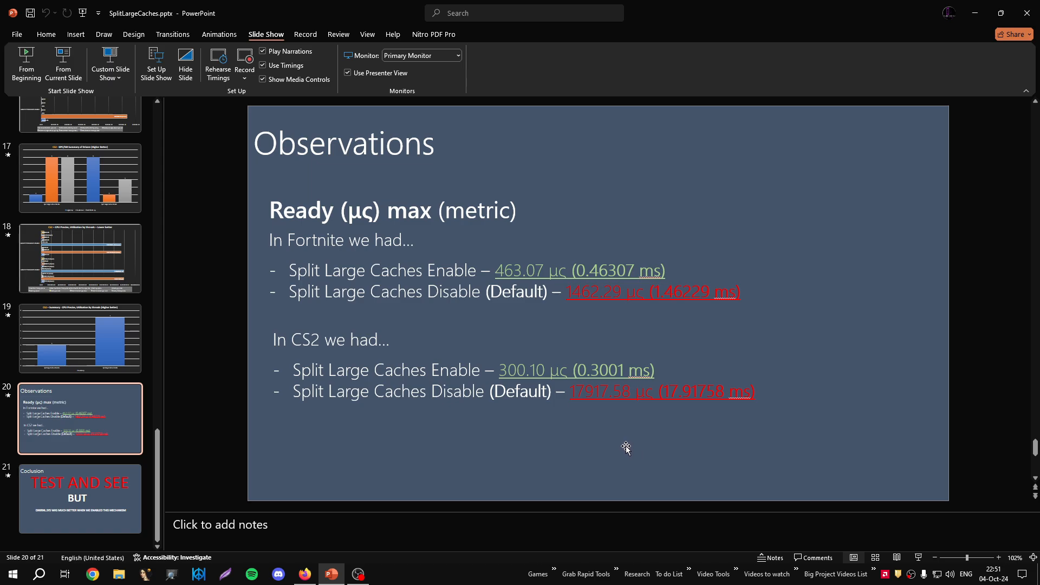